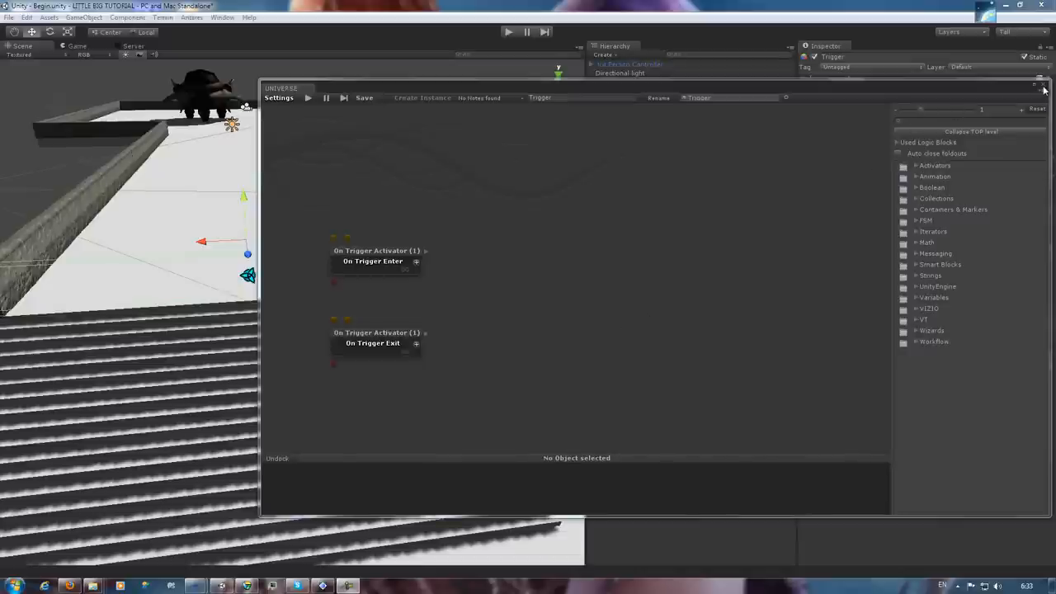
Close the graph editor and tint the Directional light's colour via its colour picker
{"action": "left_click", "coordinate": [1043, 86]}
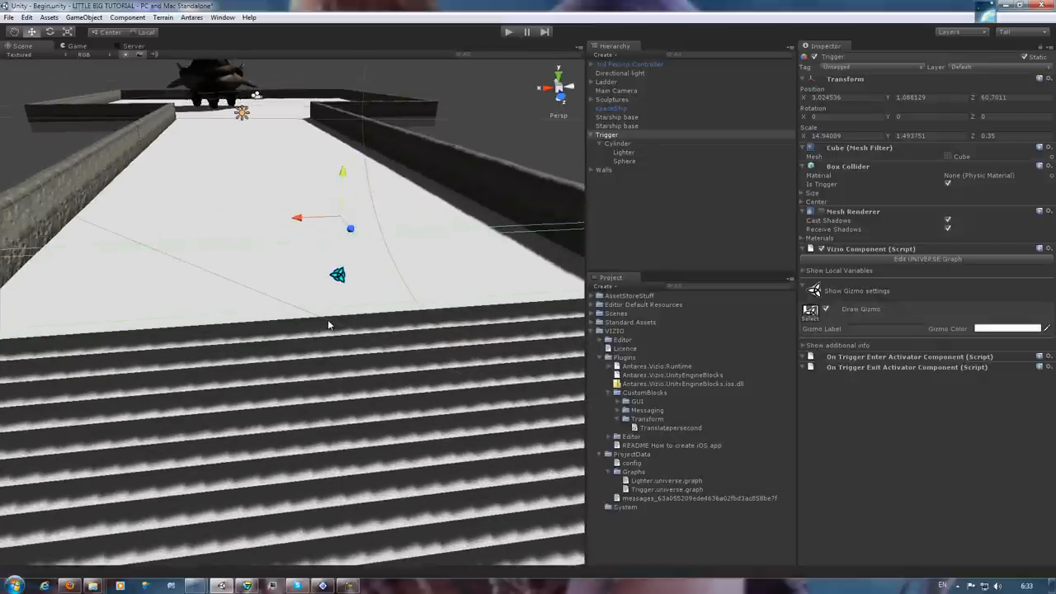
{"action": "left_click", "coordinate": [619, 73]}
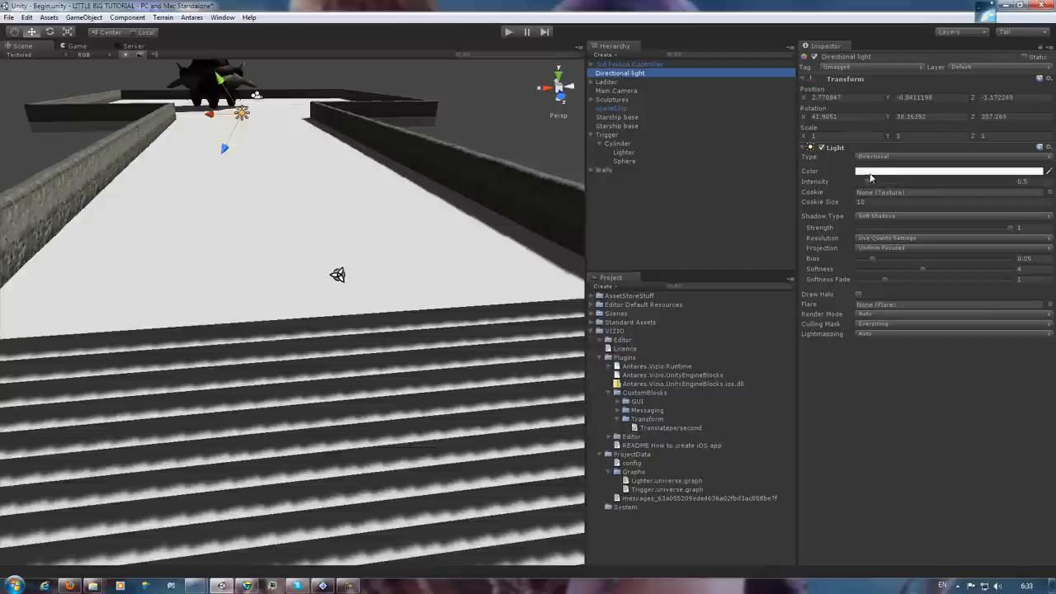
{"action": "left_click", "coordinate": [949, 170]}
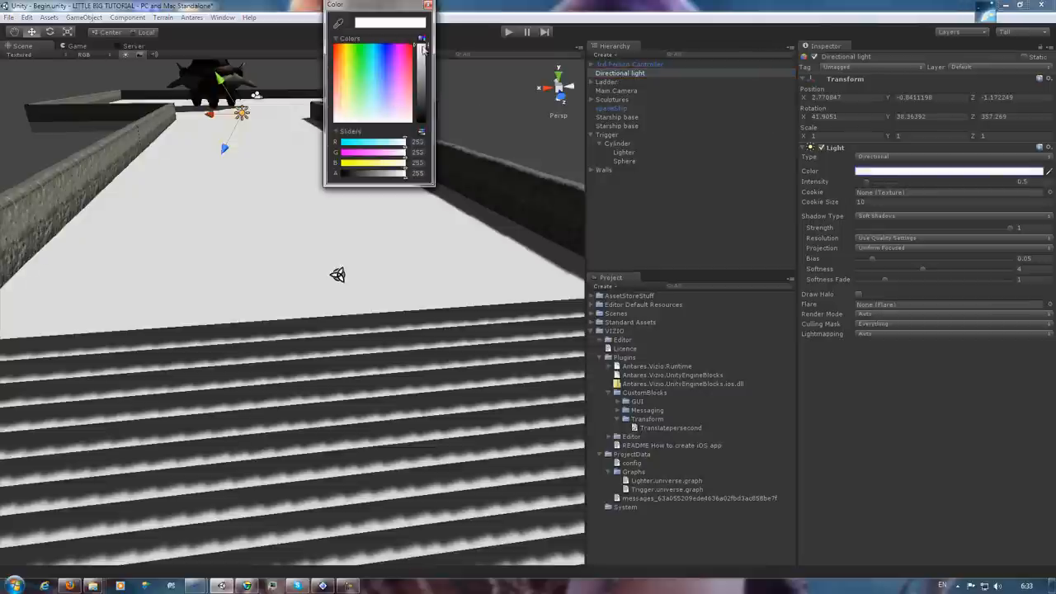
{"action": "left_click_drag", "start_coordinate": [422, 45], "coordinate": [422, 70]}
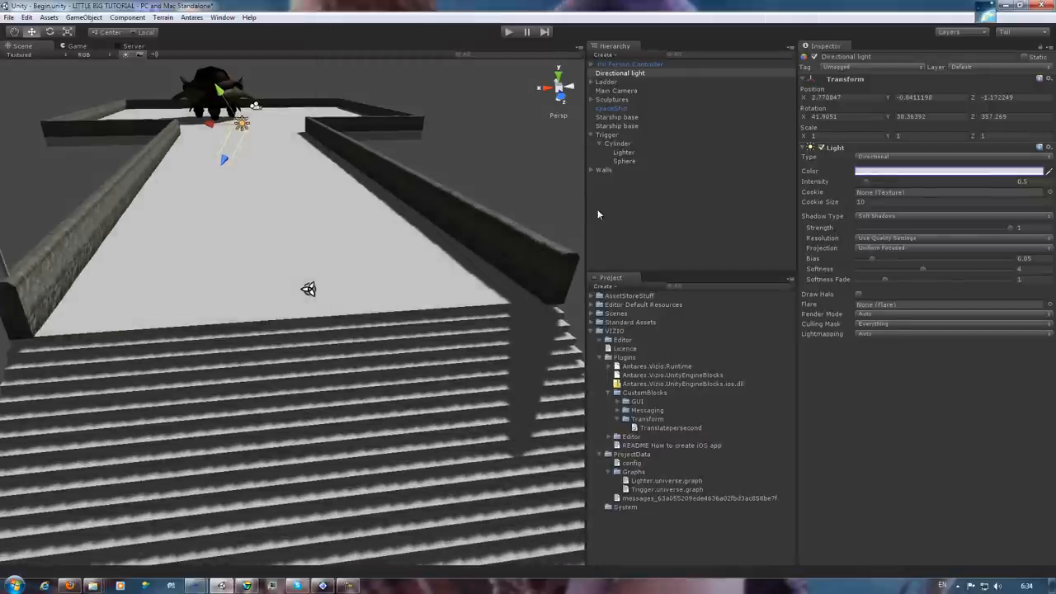
Select the Trigger object and bring up the texture picker for its gizmo icon
{"action": "left_click", "coordinate": [606, 133]}
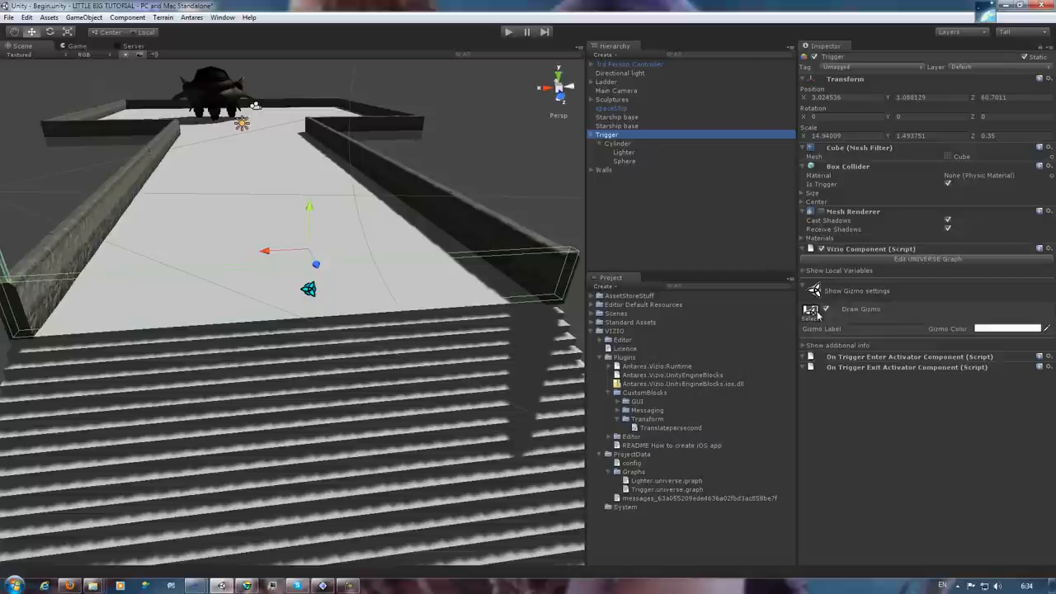
{"action": "mouse_move", "coordinate": [849, 297]}
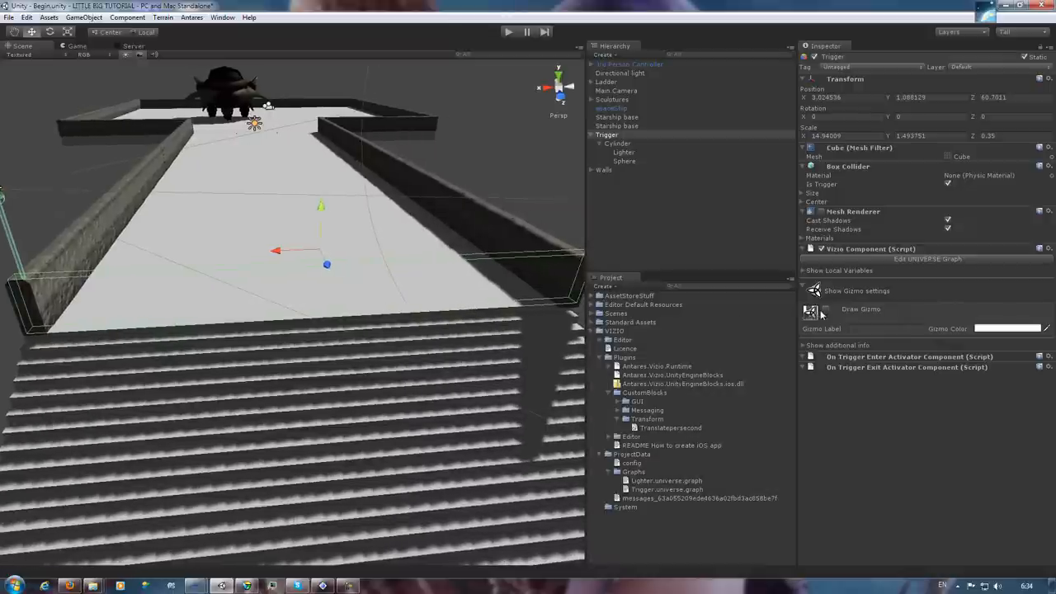
{"action": "left_click", "coordinate": [826, 308]}
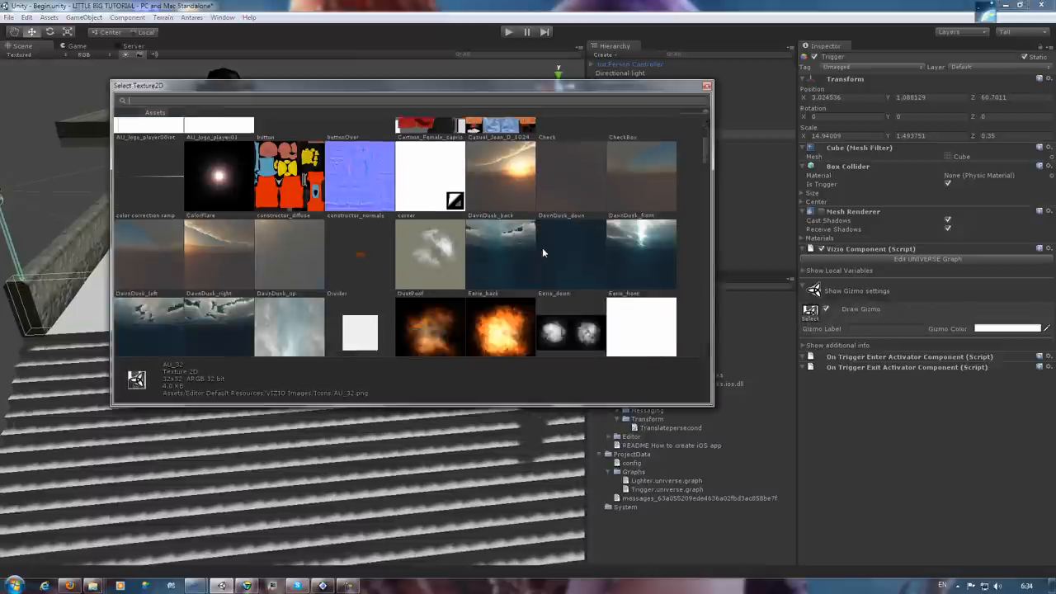
Choose VizioIcon (2), the green plus icon, as the Trigger gizmo icon
{"action": "scroll", "scroll_direction": "down", "scroll_amount": 3}
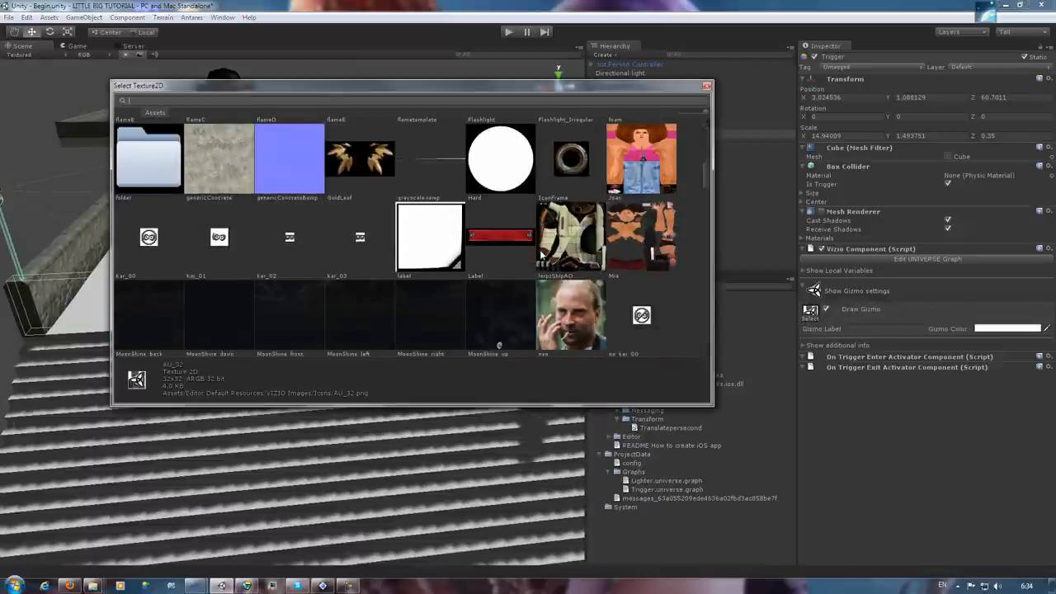
{"action": "scroll", "scroll_direction": "down", "scroll_amount": 3}
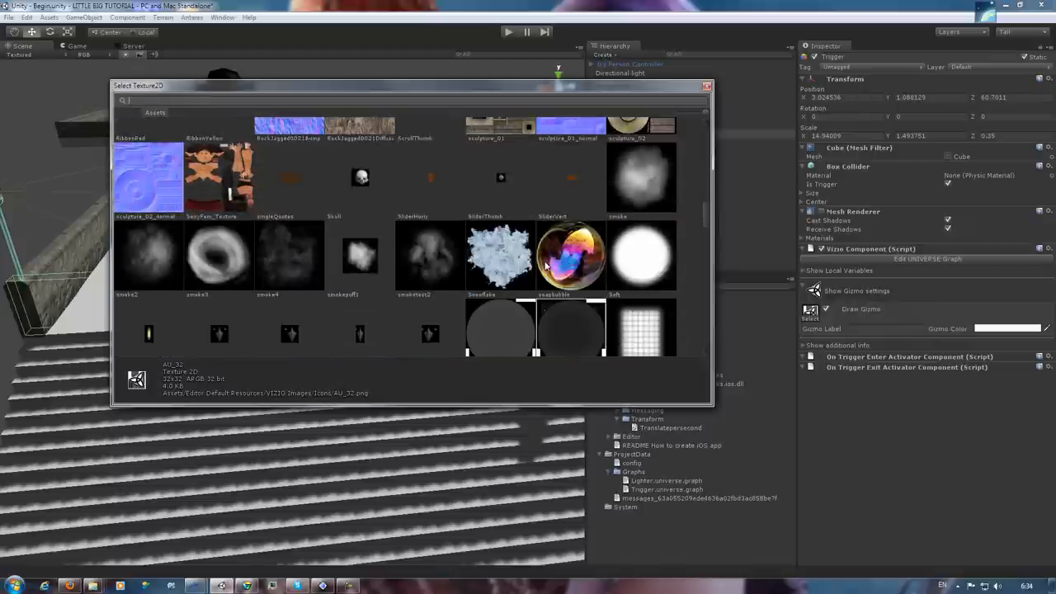
{"action": "scroll", "scroll_direction": "down", "scroll_amount": 3}
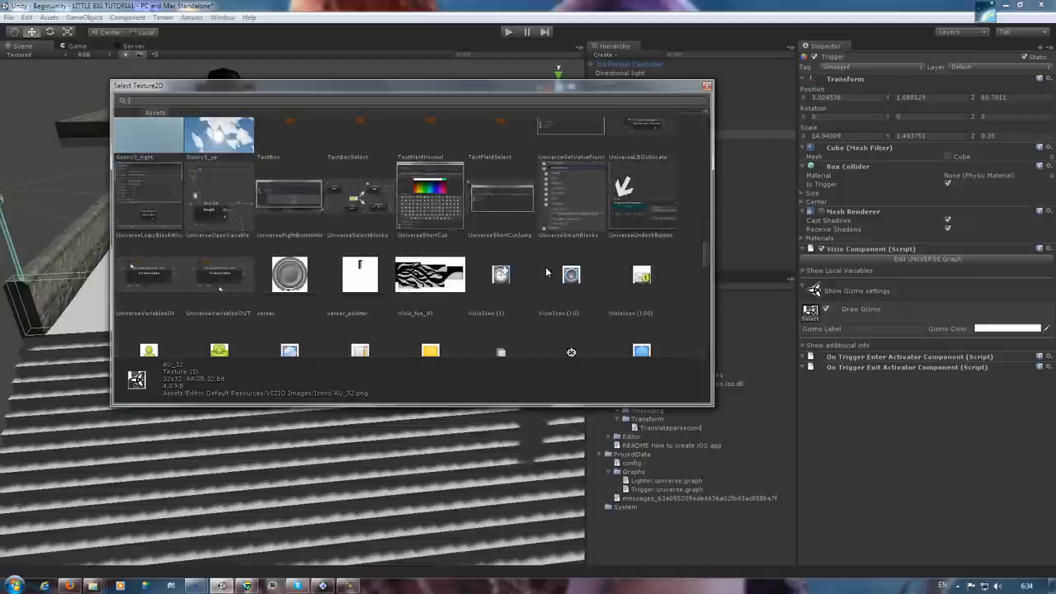
{"action": "scroll", "scroll_direction": "down", "scroll_amount": 3}
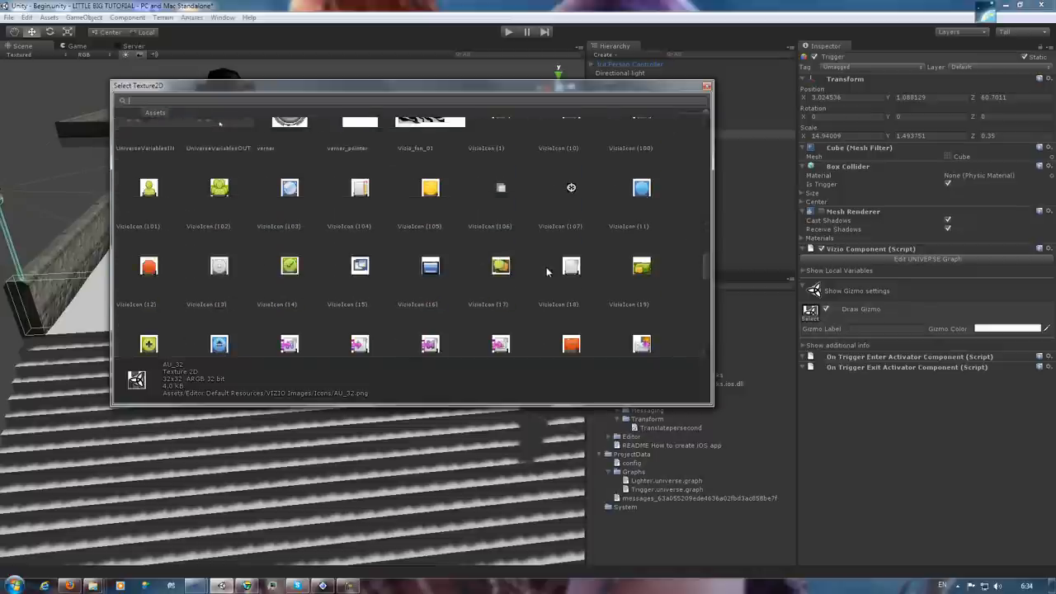
{"action": "scroll", "scroll_direction": "down", "scroll_amount": 3}
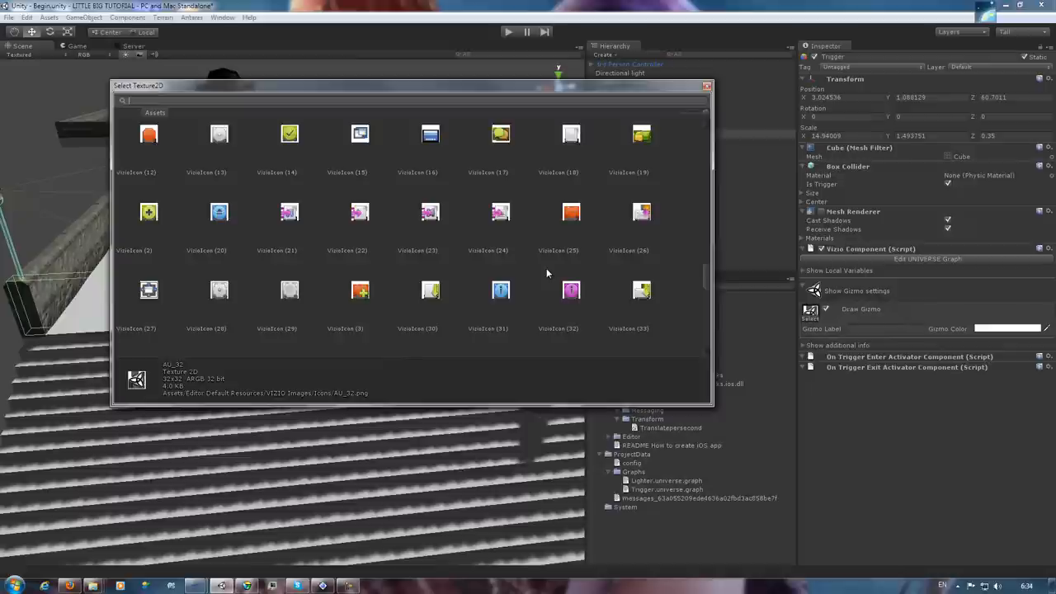
{"action": "mouse_move", "coordinate": [220, 136]}
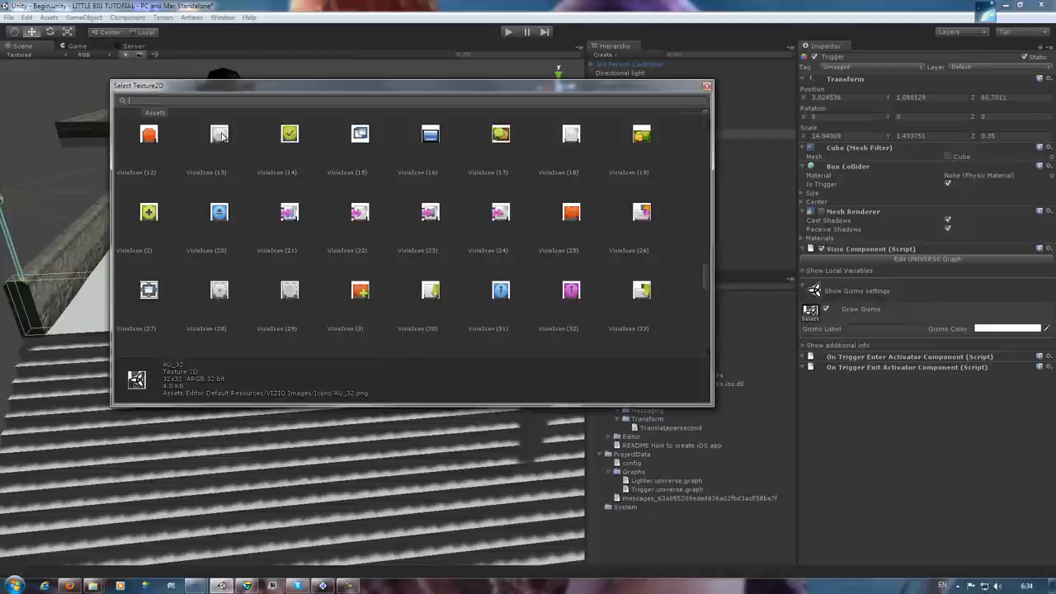
{"action": "left_click", "coordinate": [149, 212]}
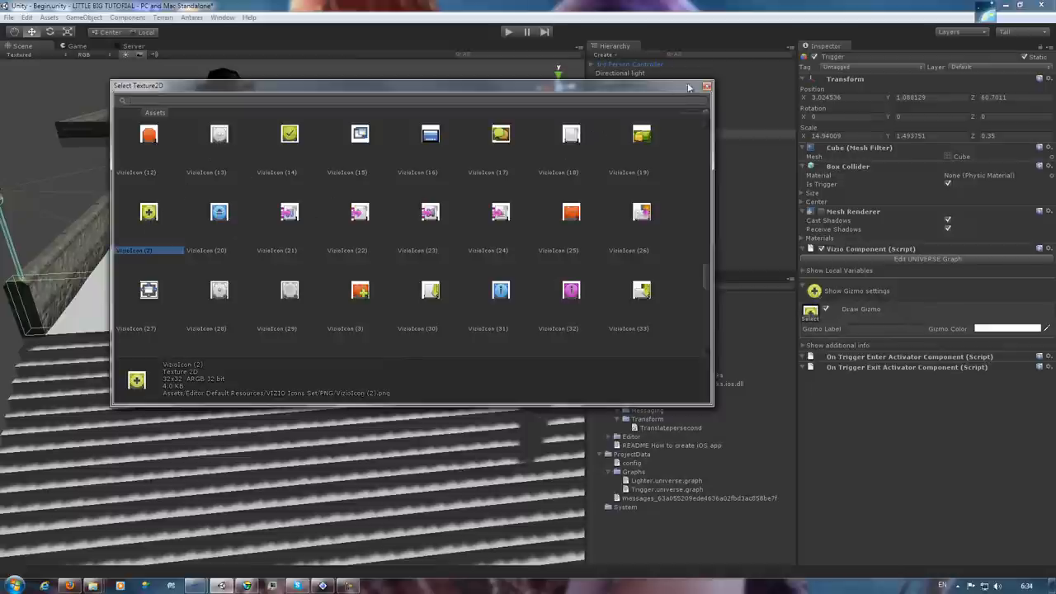
{"action": "left_click", "coordinate": [706, 86]}
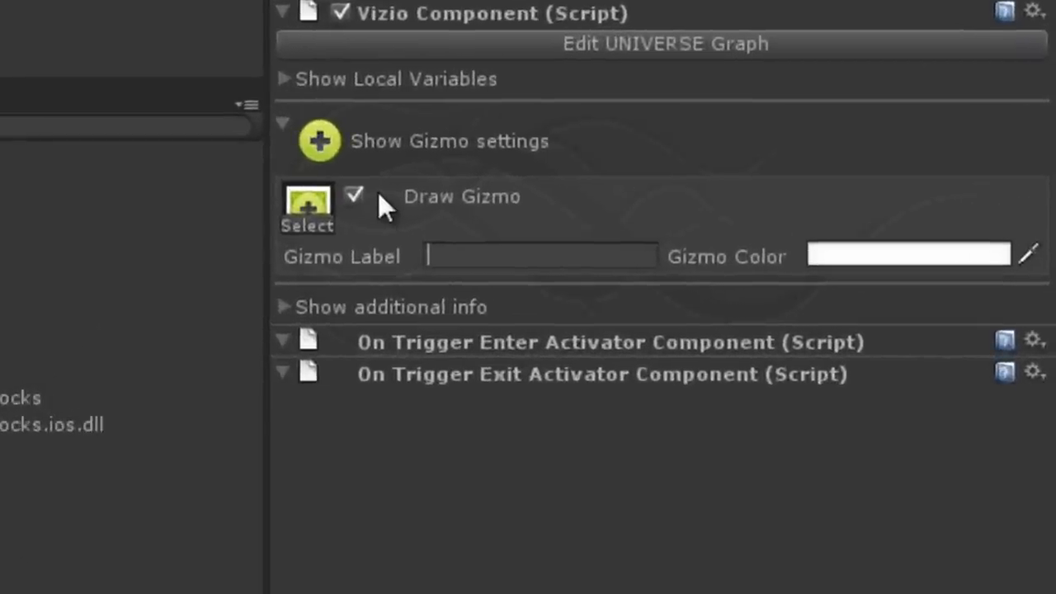
Label the gizmo TRIGGER and bring up the Trigger object's Universe graph
{"action": "type", "text": "TRIGGER"}
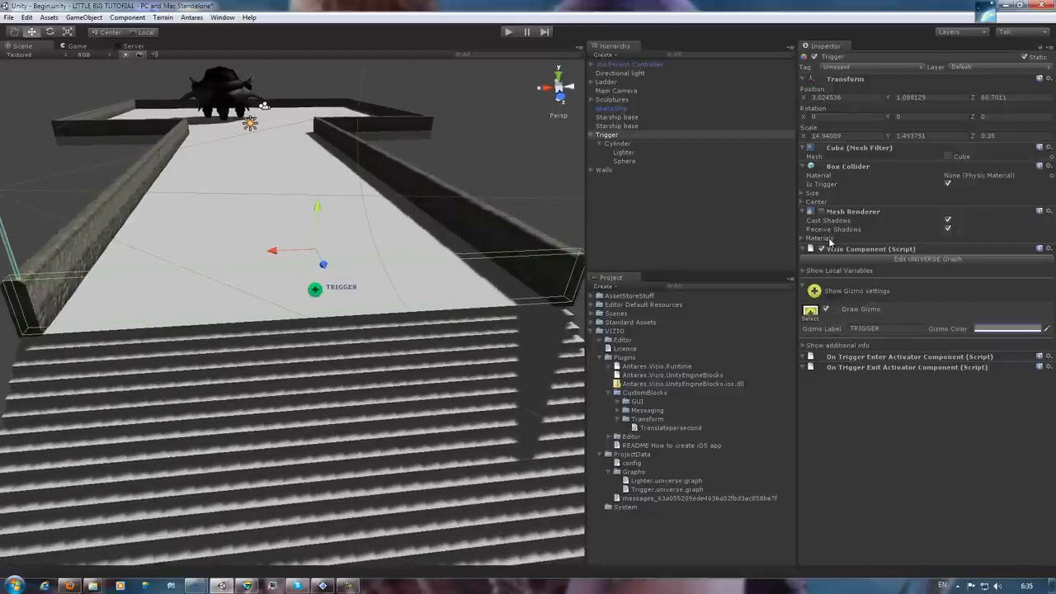
{"action": "mouse_move", "coordinate": [856, 263]}
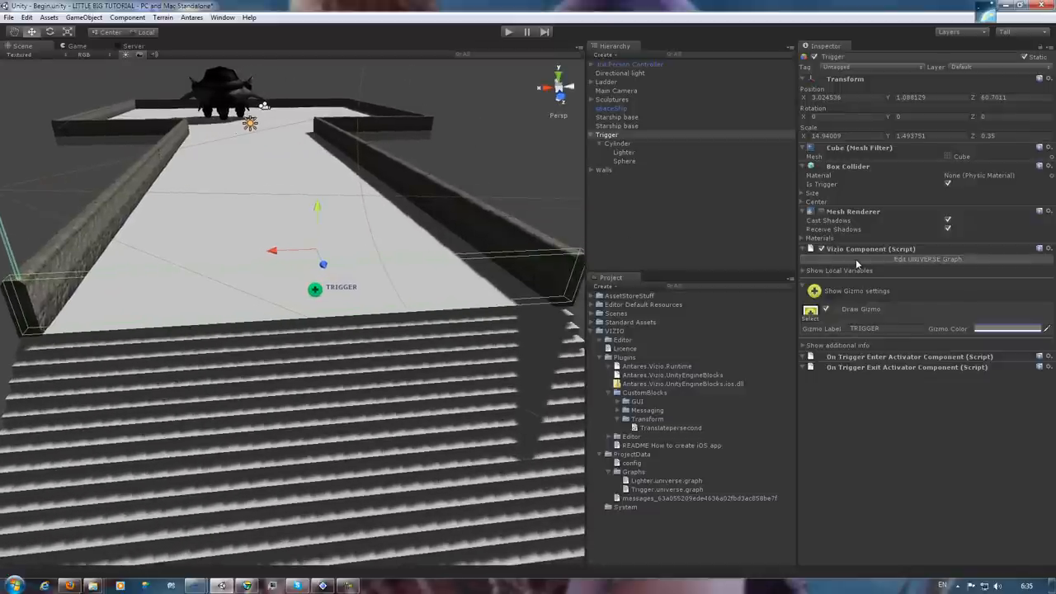
{"action": "left_click", "coordinate": [927, 259]}
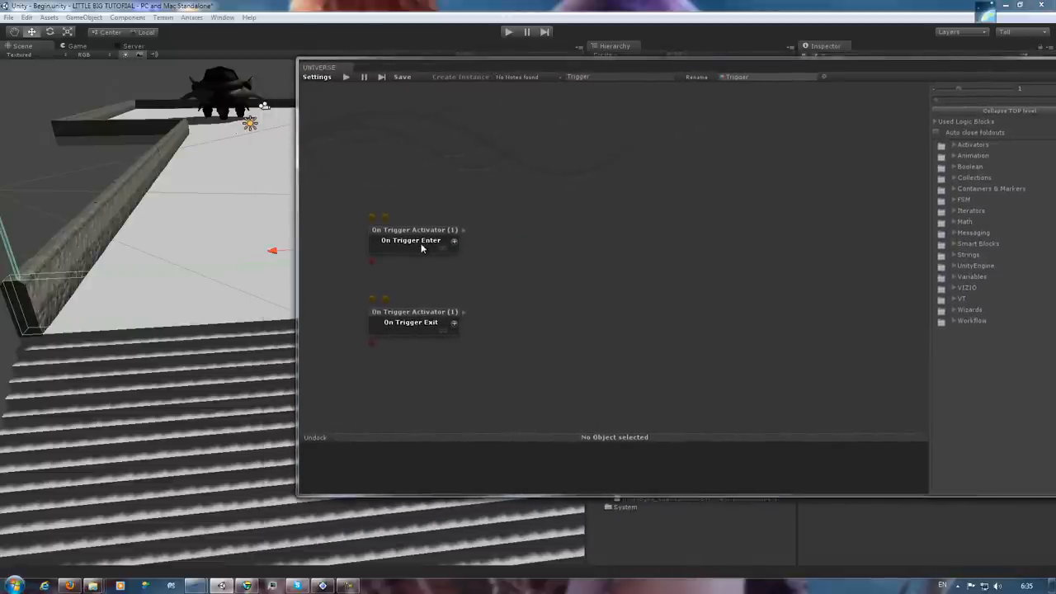
Wire On Trigger Stay and On Trigger Exit into Binary Memory, then browse to the Workflow Gizmos blocks
{"action": "left_click", "coordinate": [411, 240]}
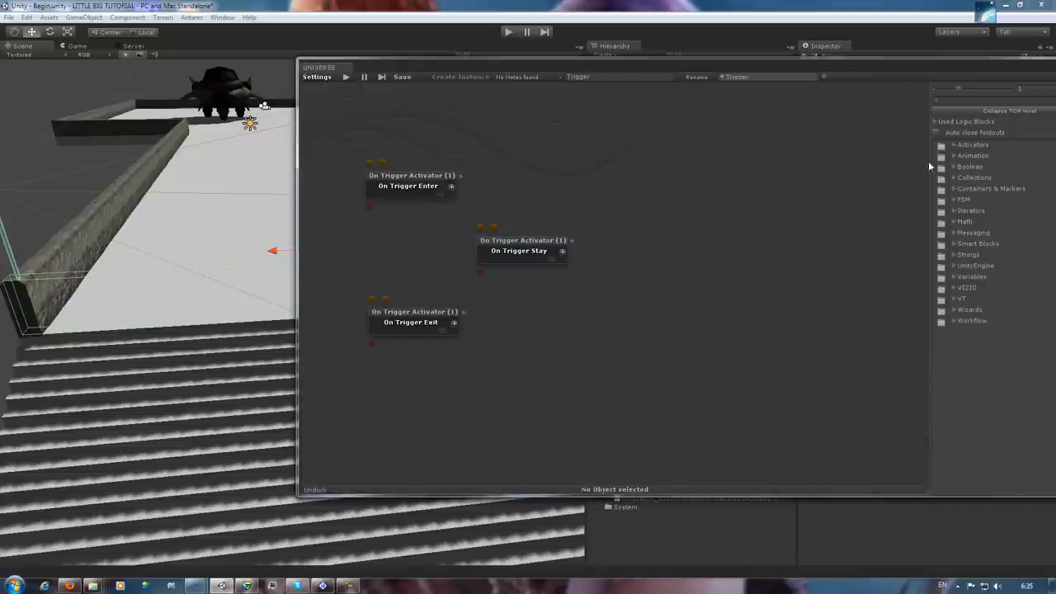
{"action": "left_click", "coordinate": [970, 166]}
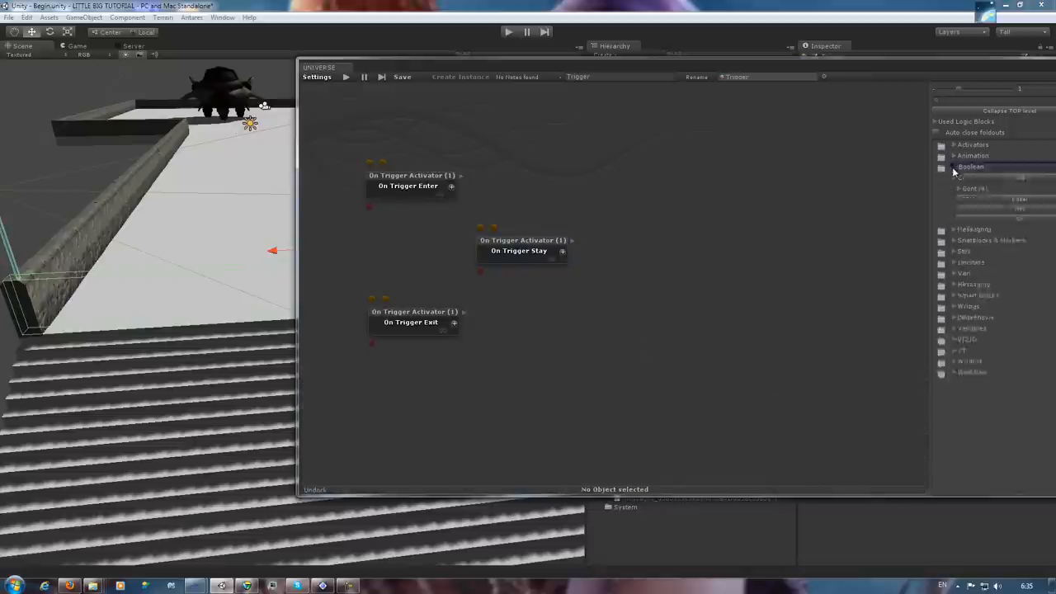
{"action": "left_click", "coordinate": [953, 167]}
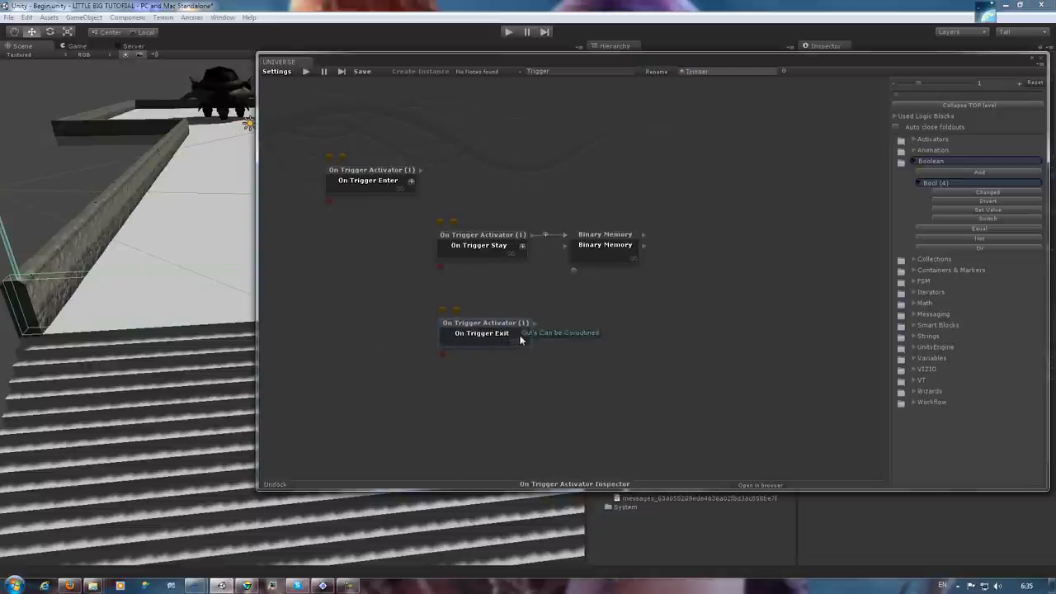
{"action": "mouse_move", "coordinate": [552, 296]}
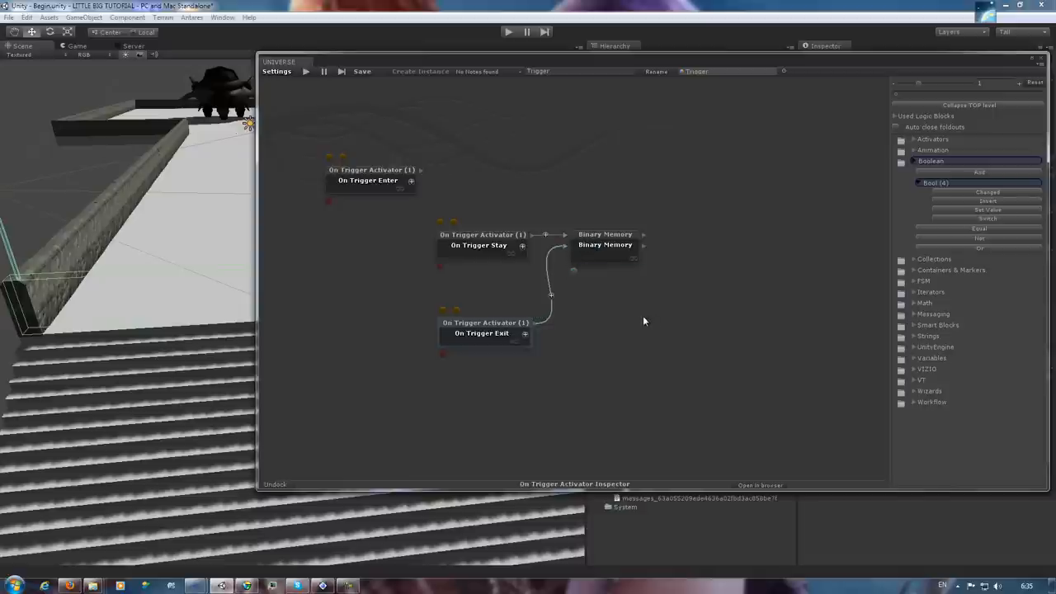
{"action": "mouse_move", "coordinate": [818, 280]}
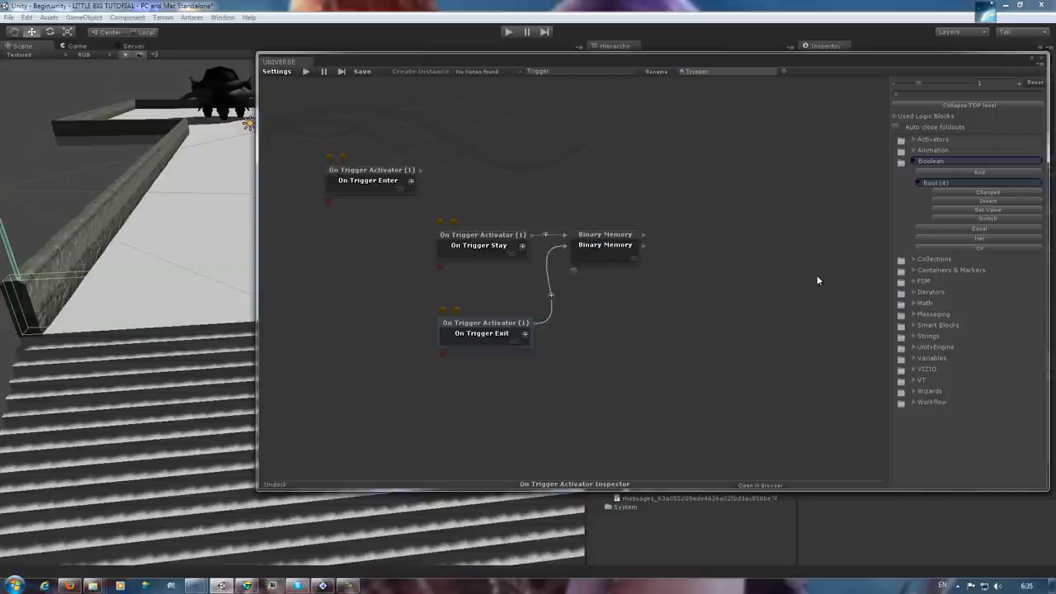
{"action": "mouse_move", "coordinate": [899, 172]}
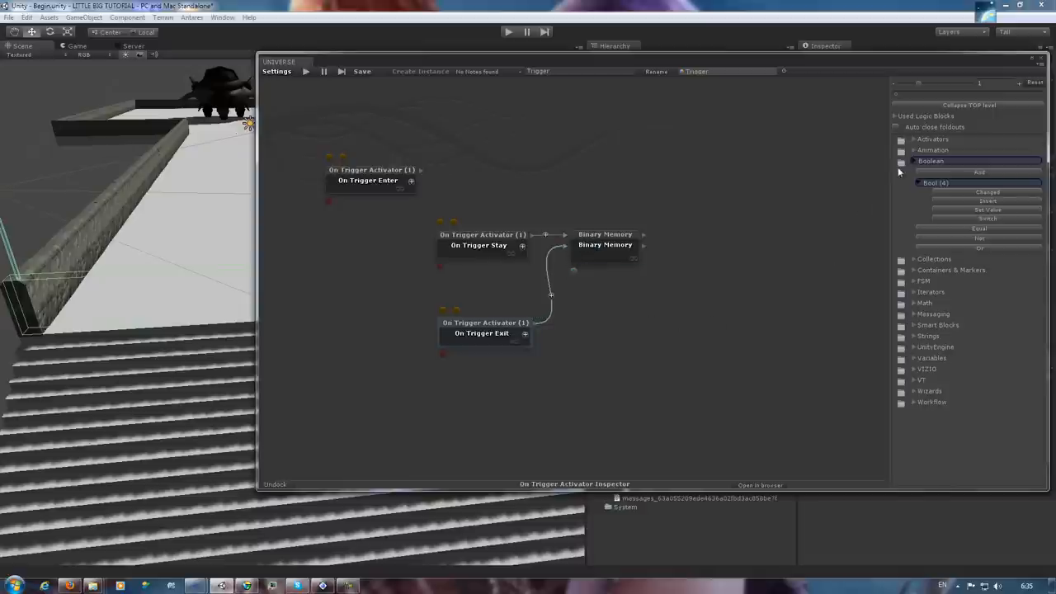
{"action": "left_click", "coordinate": [931, 161]}
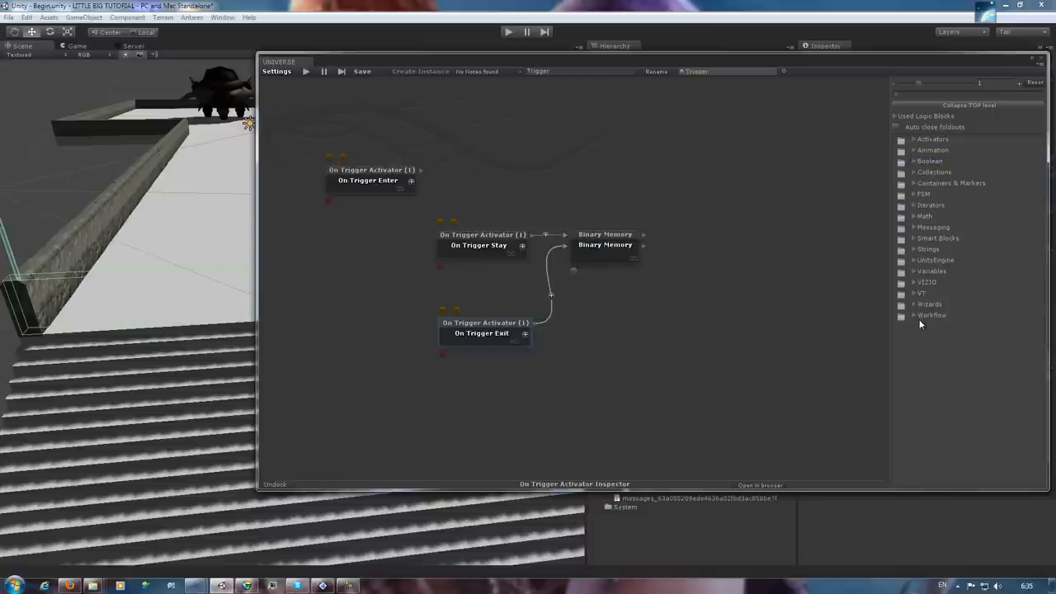
{"action": "left_click", "coordinate": [930, 315]}
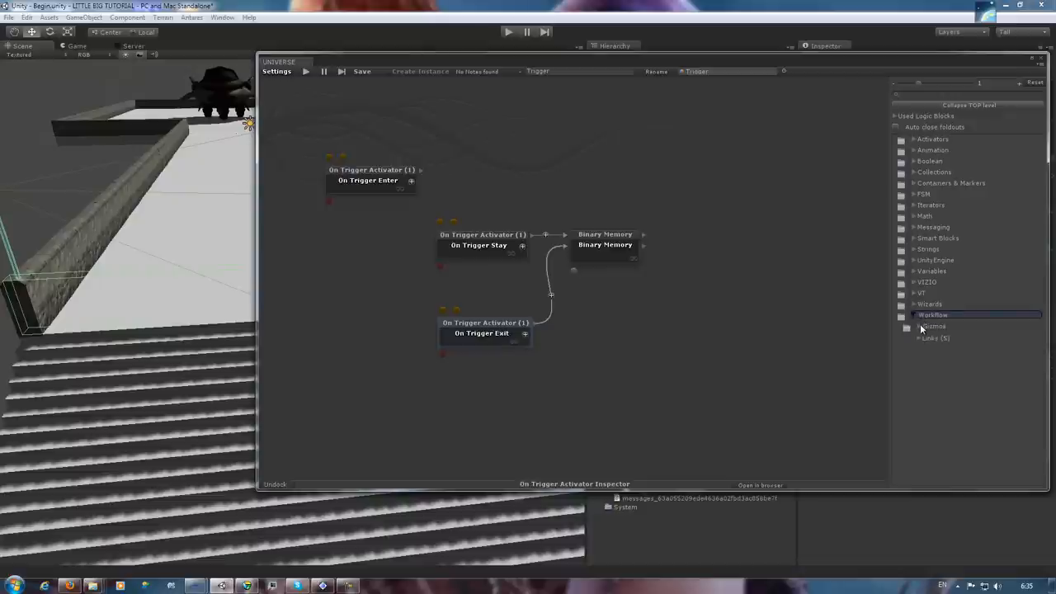
{"action": "left_click", "coordinate": [907, 325]}
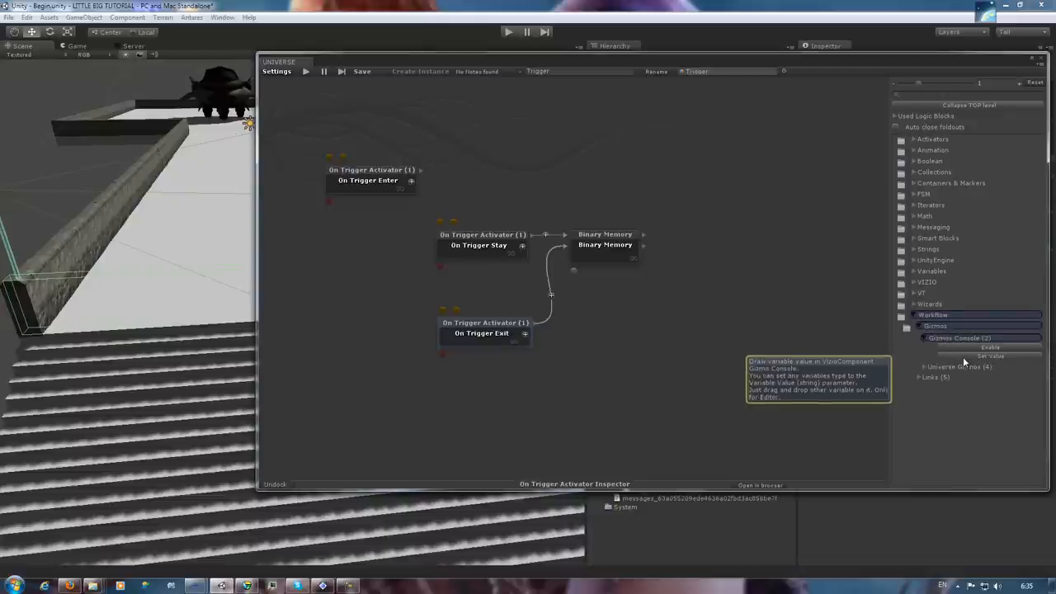
Add a Gizmos Console Set Value block with variable description 'ON TRIGGER STAY :'
{"action": "left_click", "coordinate": [990, 355]}
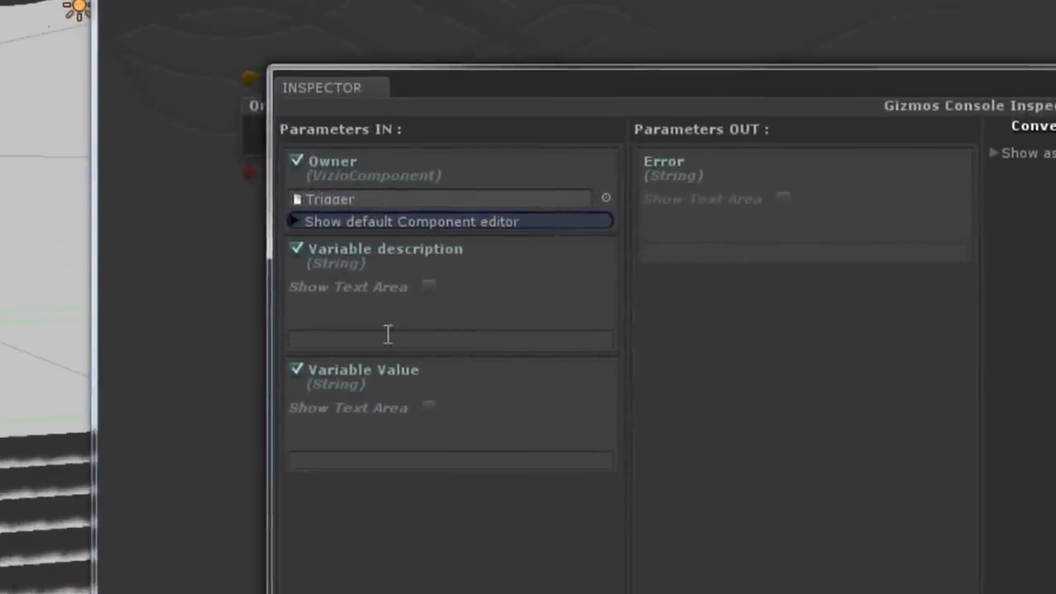
{"action": "type", "text": "ON"}
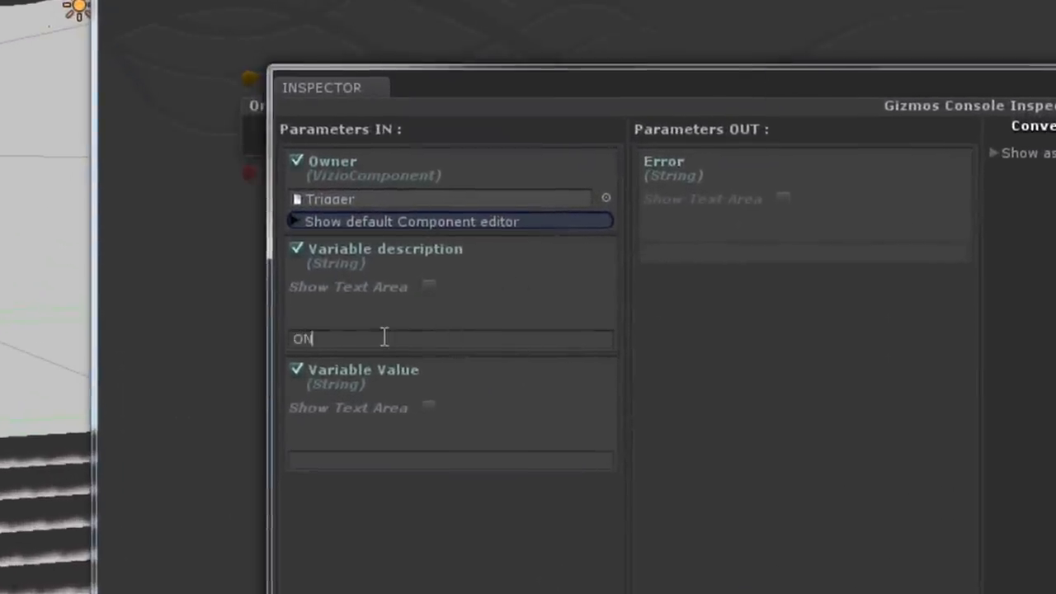
{"action": "type", "text": "TRIGGER_"}
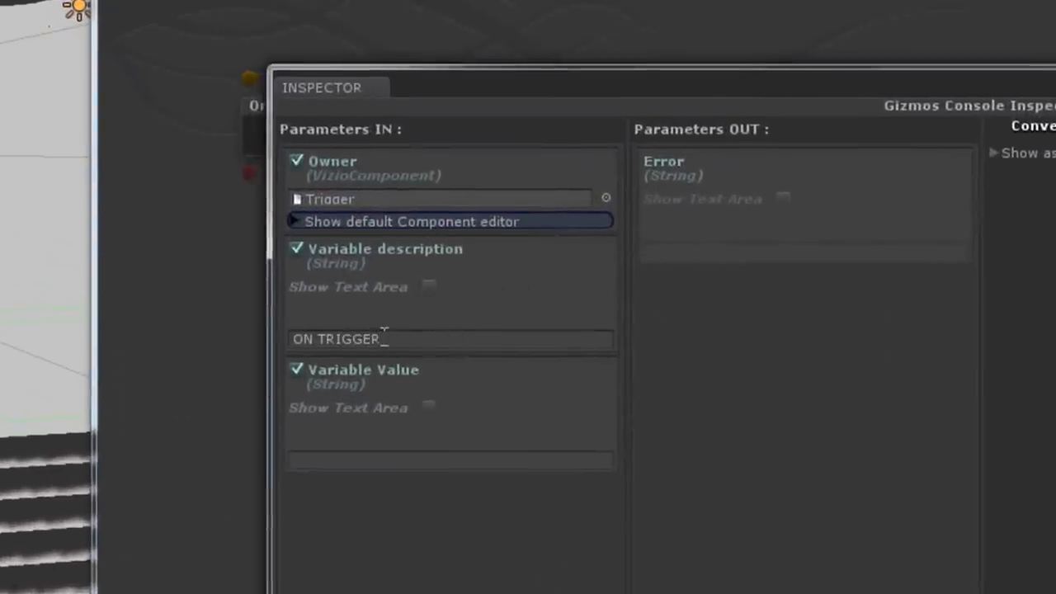
{"action": "type", "text": "STAY"}
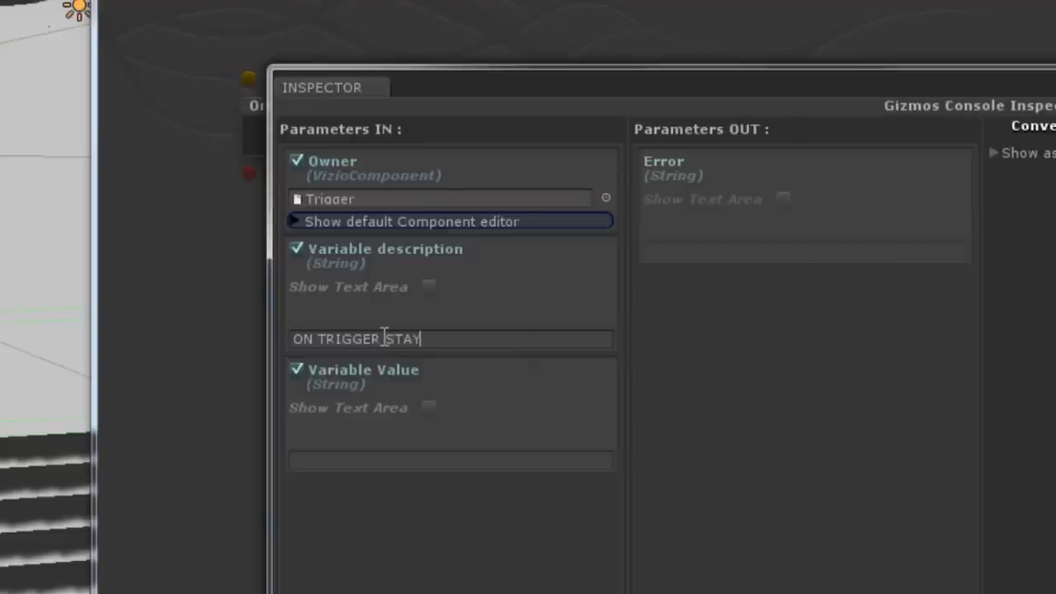
{"action": "type", "text": ":"}
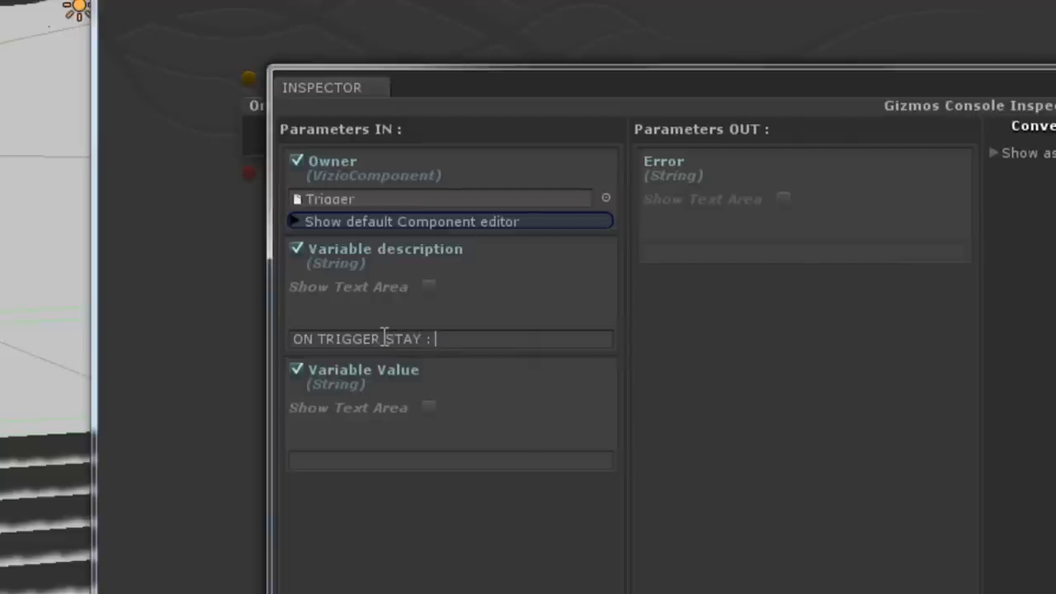
{"action": "mouse_move", "coordinate": [383, 338]}
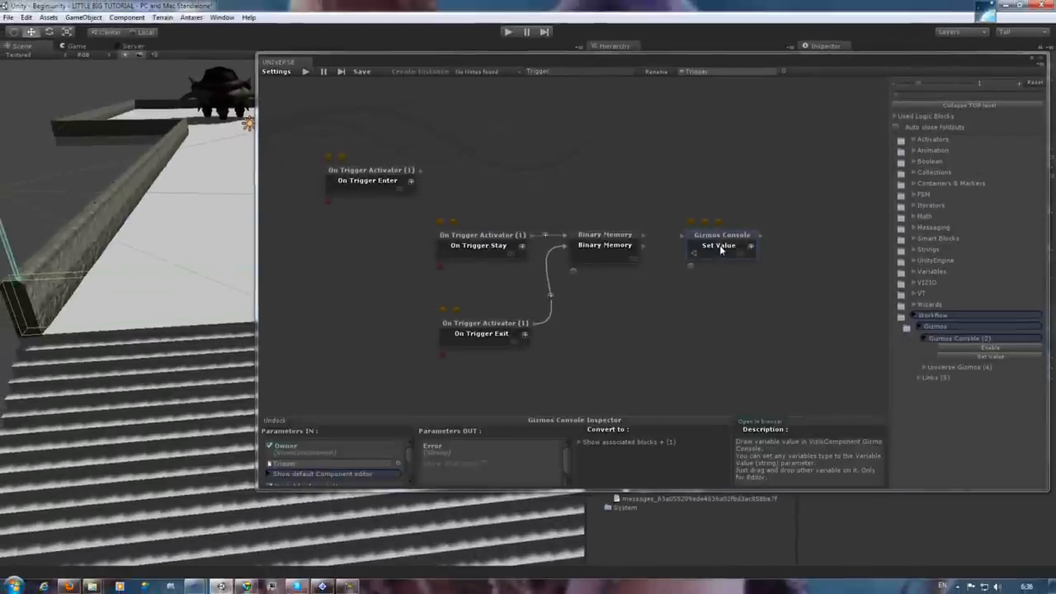
Feed Binary Memory's output into the Gizmos Console Set Value block
{"action": "left_click", "coordinate": [605, 239]}
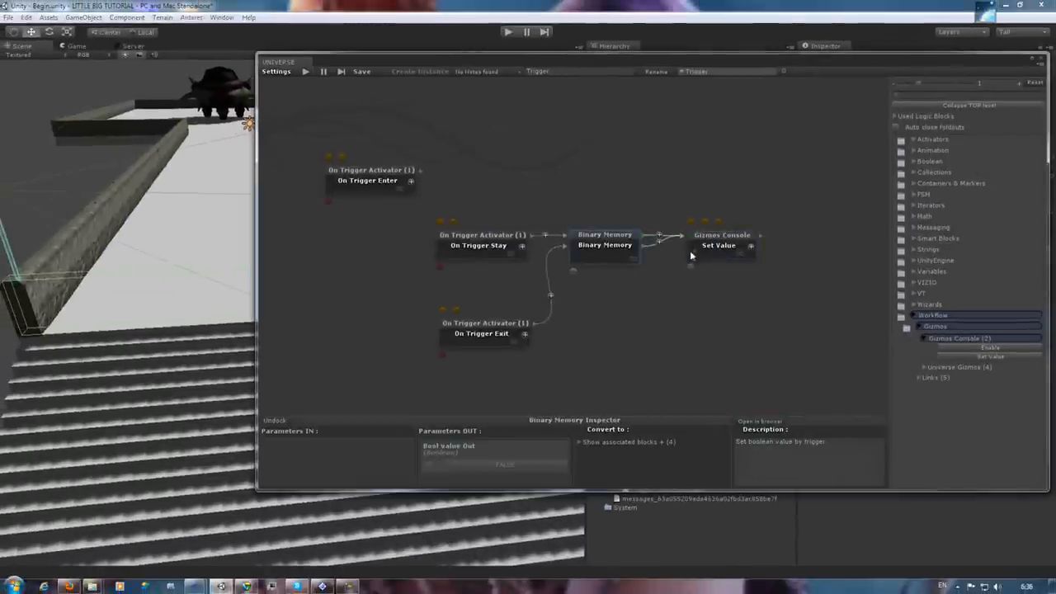
{"action": "mouse_move", "coordinate": [575, 277]}
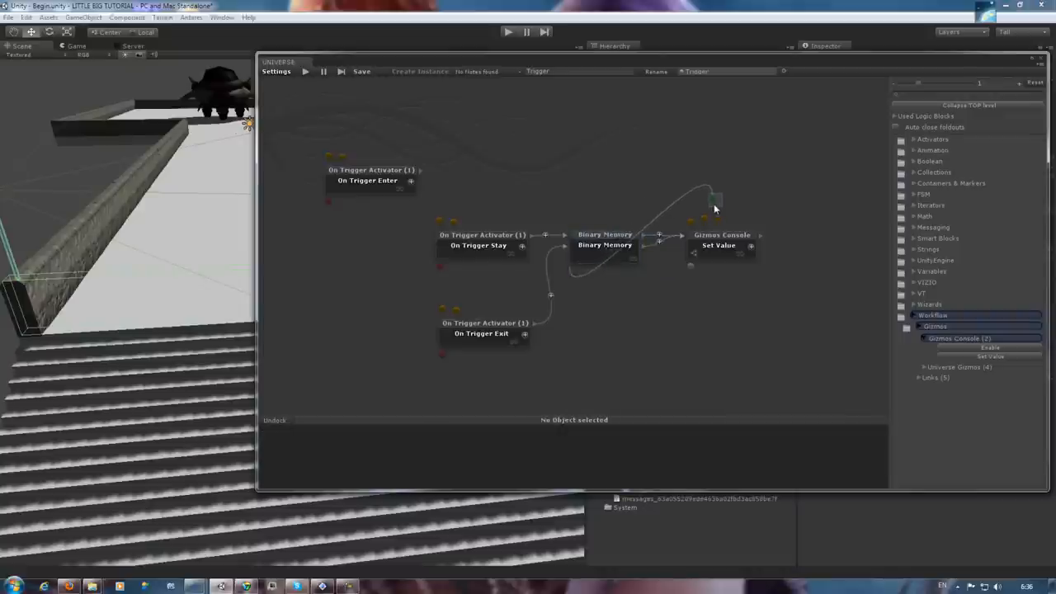
{"action": "mouse_move", "coordinate": [715, 206]}
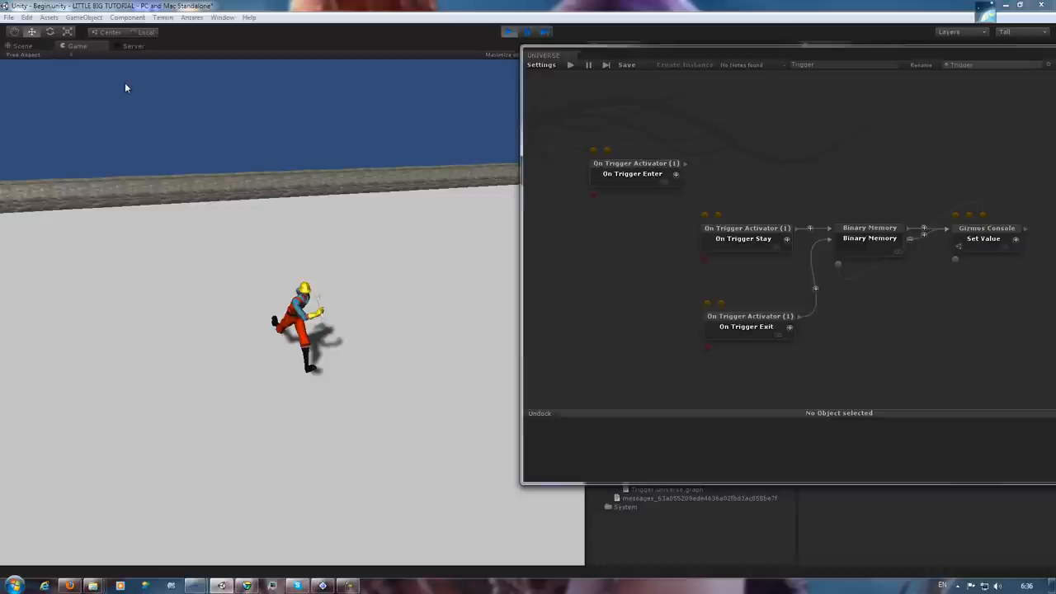
Watch the gizmo text toggle ON TRIGGER STAY : True/False in Scene view during play
{"action": "left_click", "coordinate": [22, 46]}
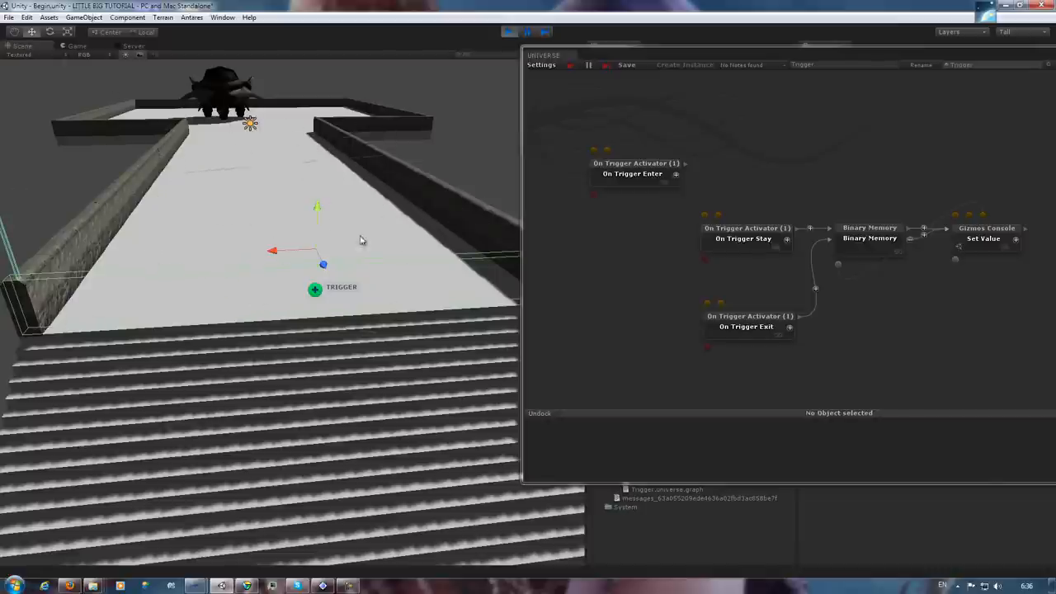
{"action": "mouse_move", "coordinate": [345, 222]}
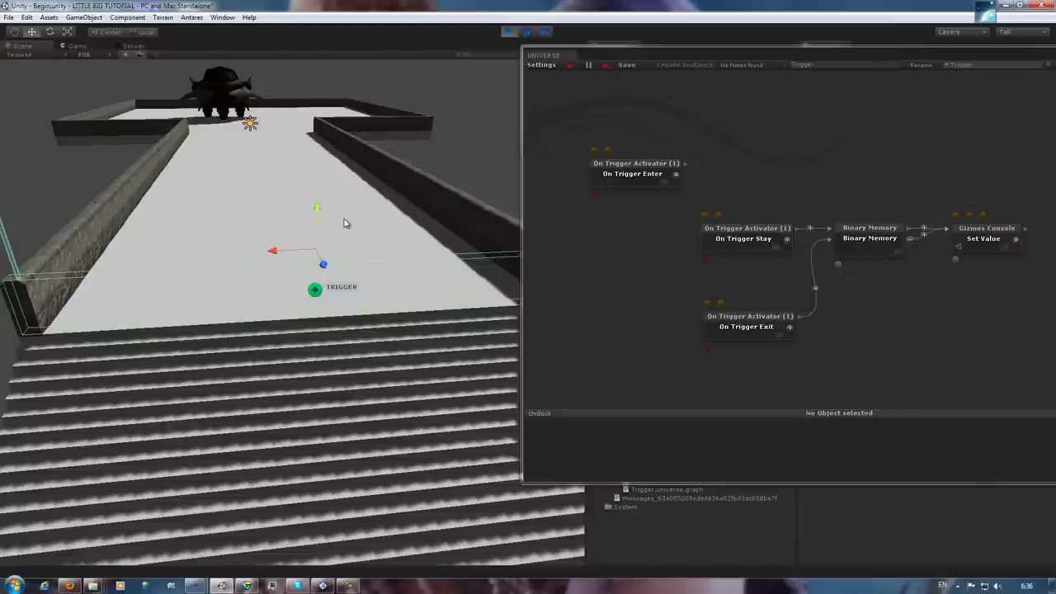
{"action": "left_click", "coordinate": [76, 45]}
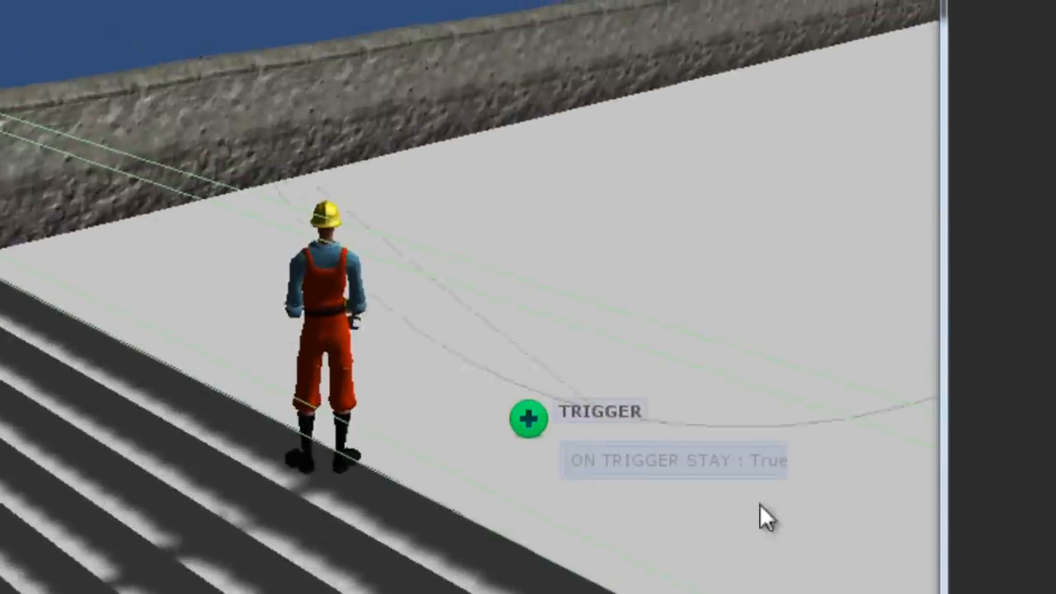
{"action": "mouse_move", "coordinate": [780, 482]}
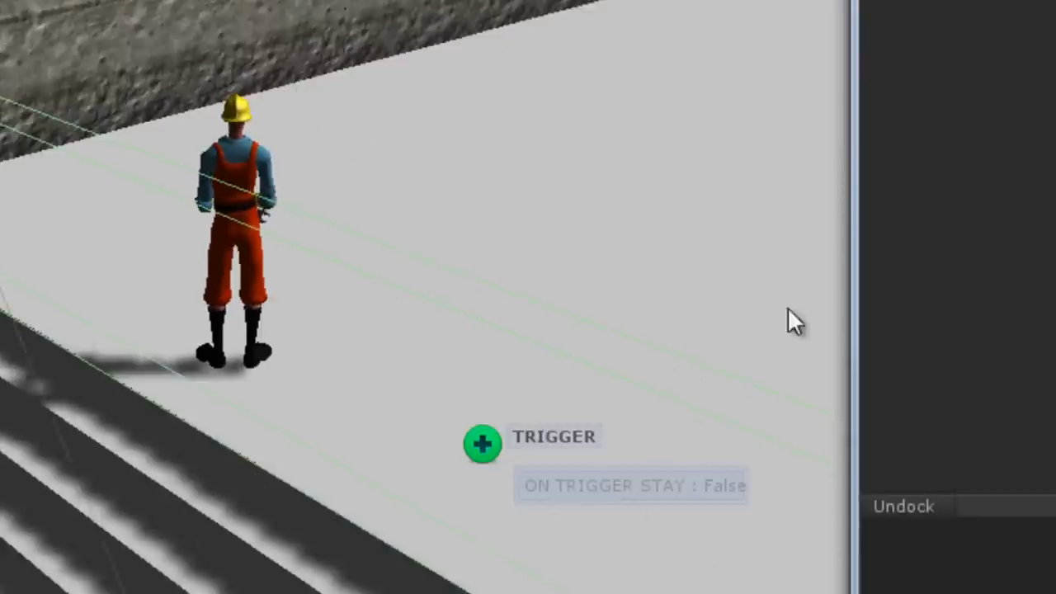
{"action": "mouse_move", "coordinate": [626, 301]}
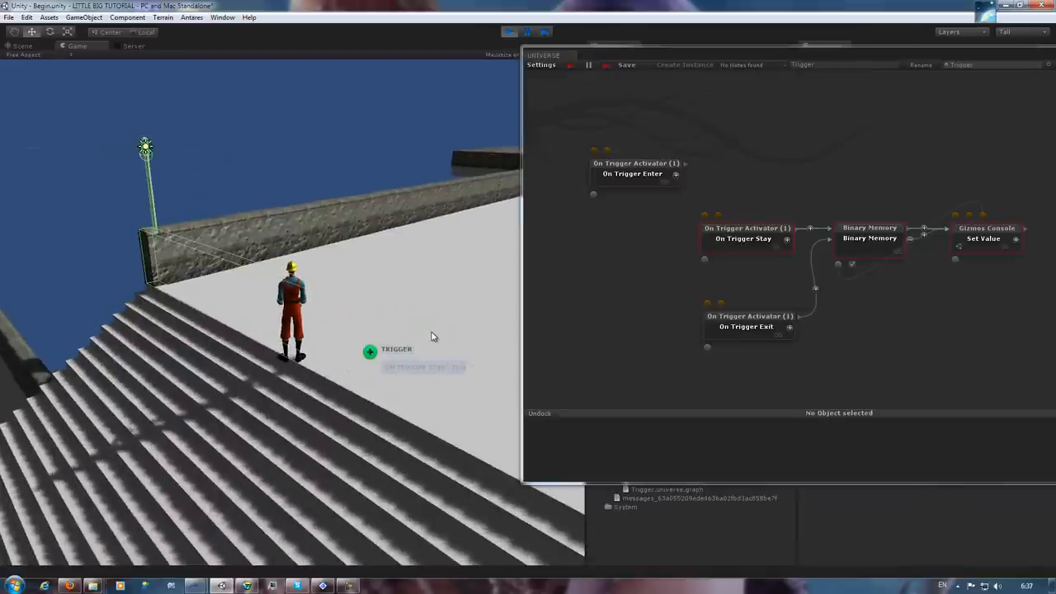
{"action": "mouse_move", "coordinate": [596, 259]}
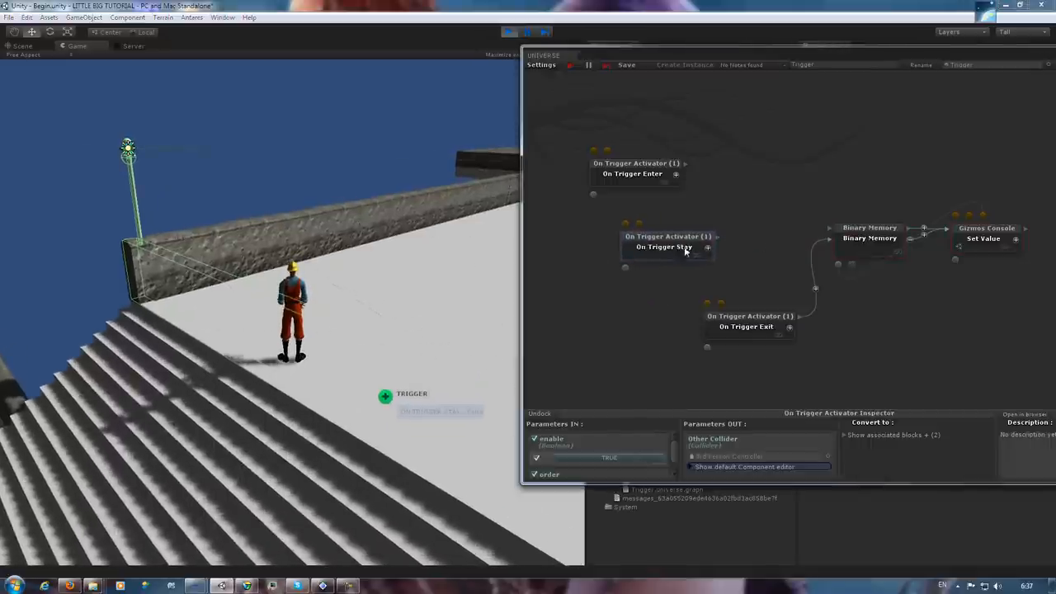
Remove On Trigger Stay, reposition the blocks, and feed On Trigger Enter into Binary Memory
{"action": "left_click", "coordinate": [664, 247]}
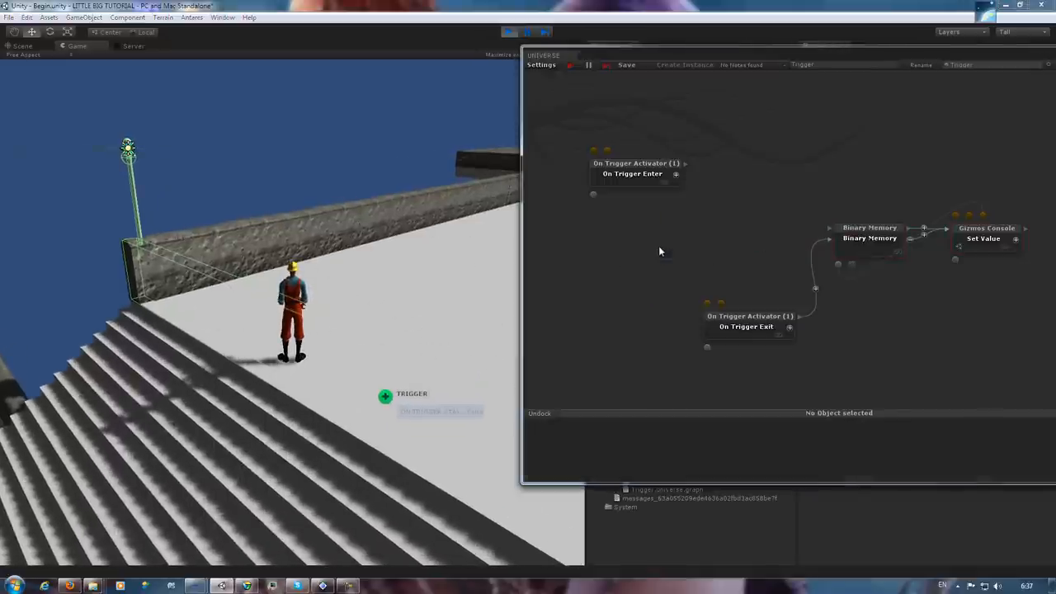
{"action": "left_click_drag", "start_coordinate": [722, 180], "coordinate": [856, 309]}
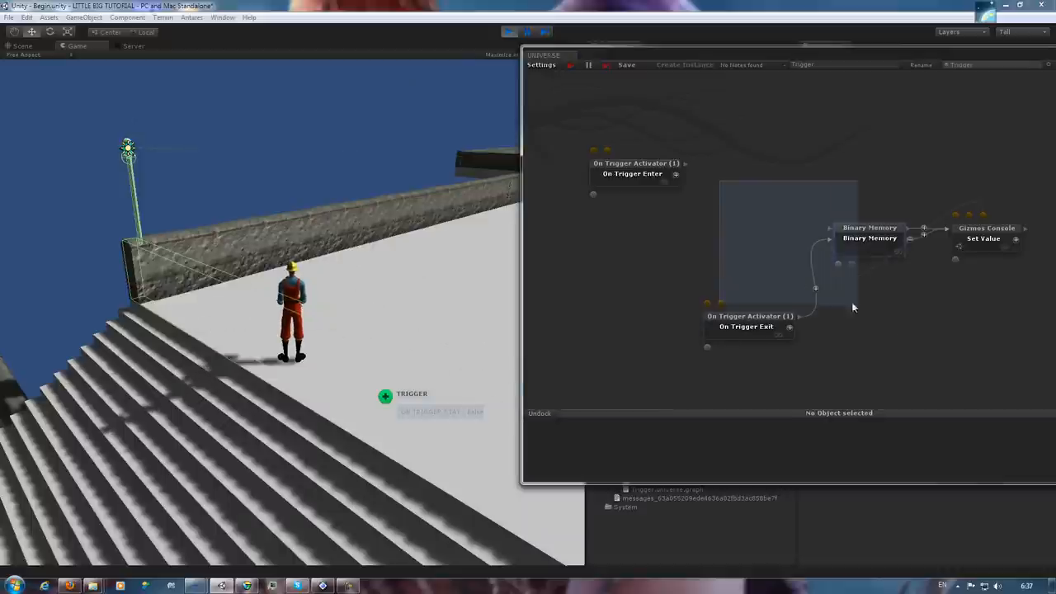
{"action": "left_click", "coordinate": [877, 224]}
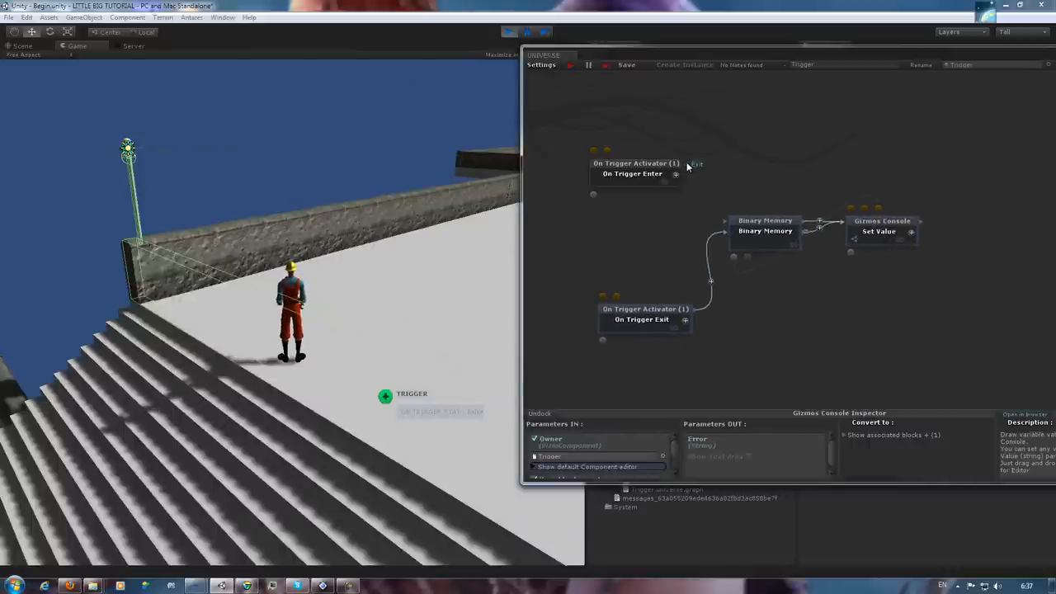
{"action": "left_click", "coordinate": [635, 163]}
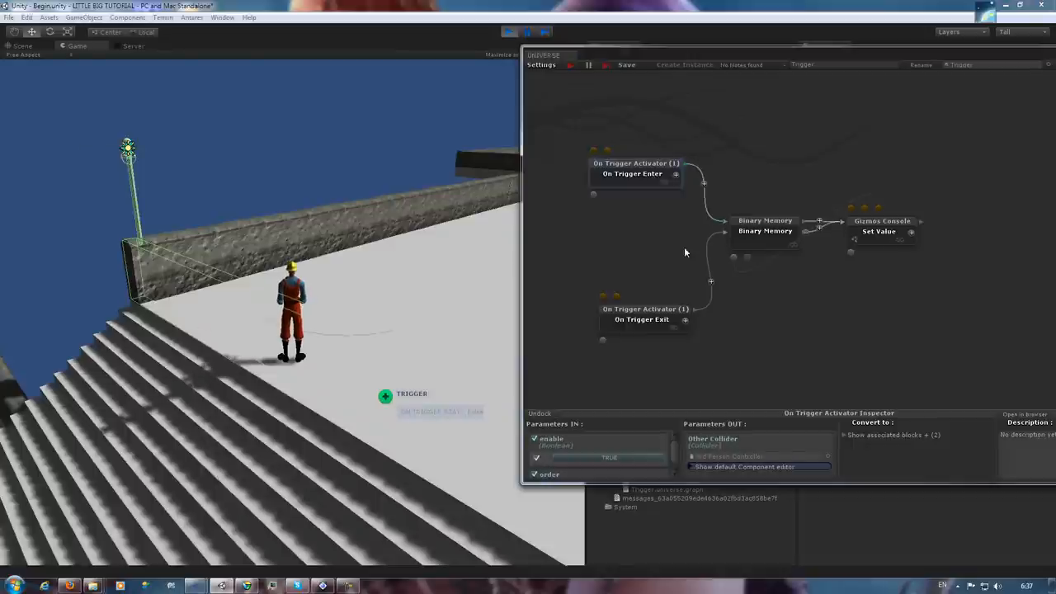
{"action": "mouse_move", "coordinate": [422, 320]}
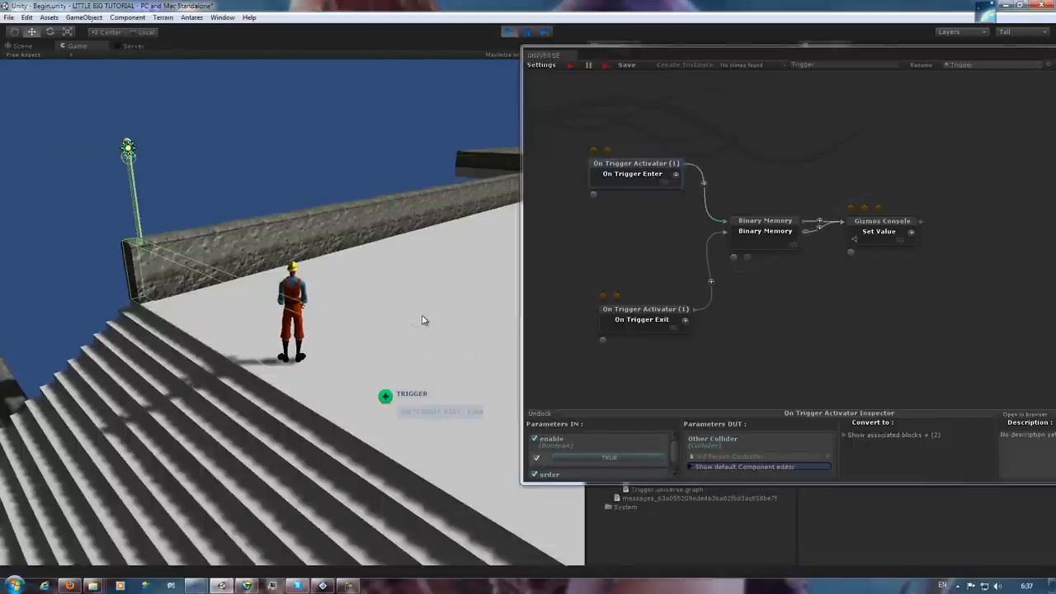